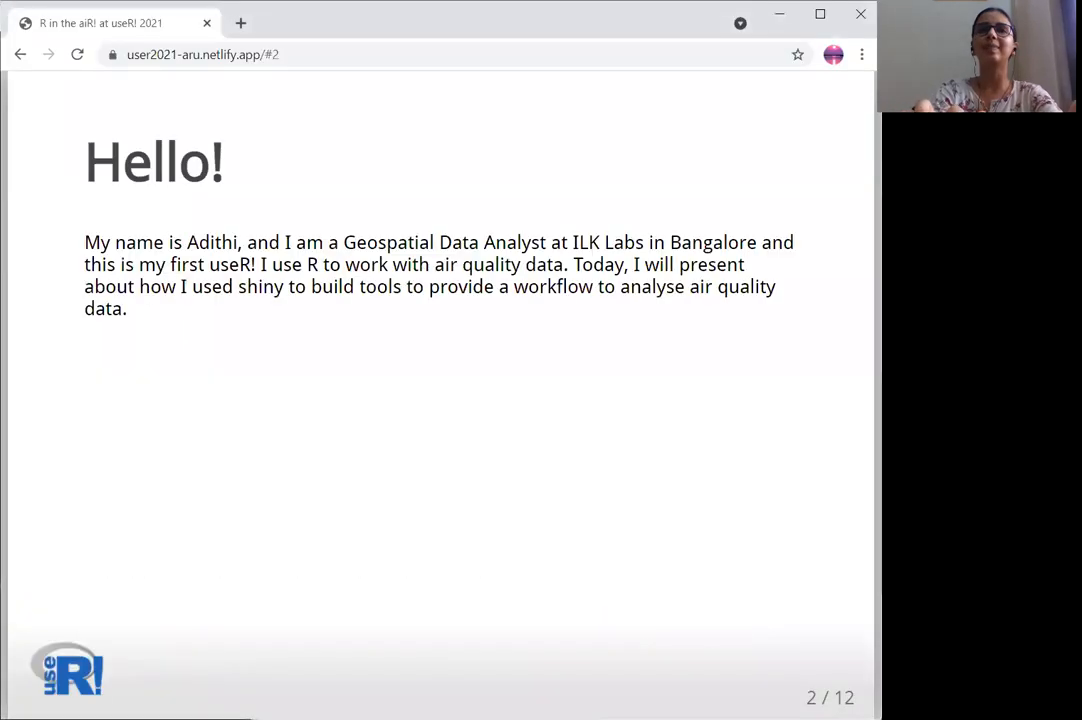
{"action": "mouse_move", "coordinate": [200, 84]}
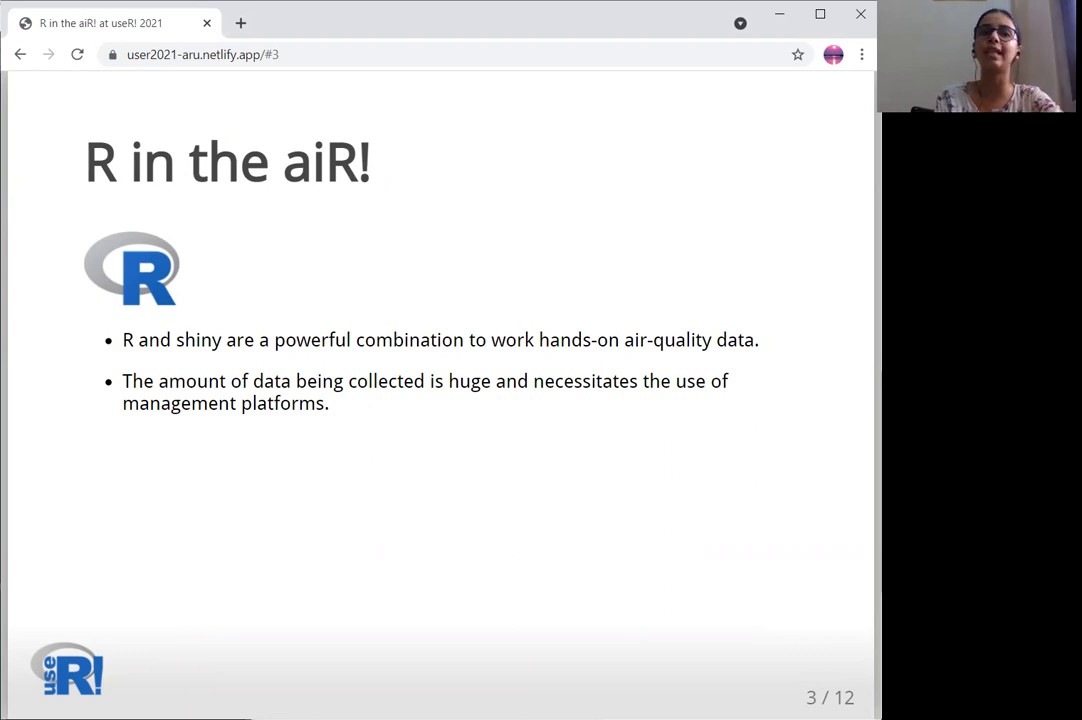
- Advance past Mobile Monitoring to slide 6 of 12, the mmaqshiny app slide
{"action": "key", "text": "Right"}
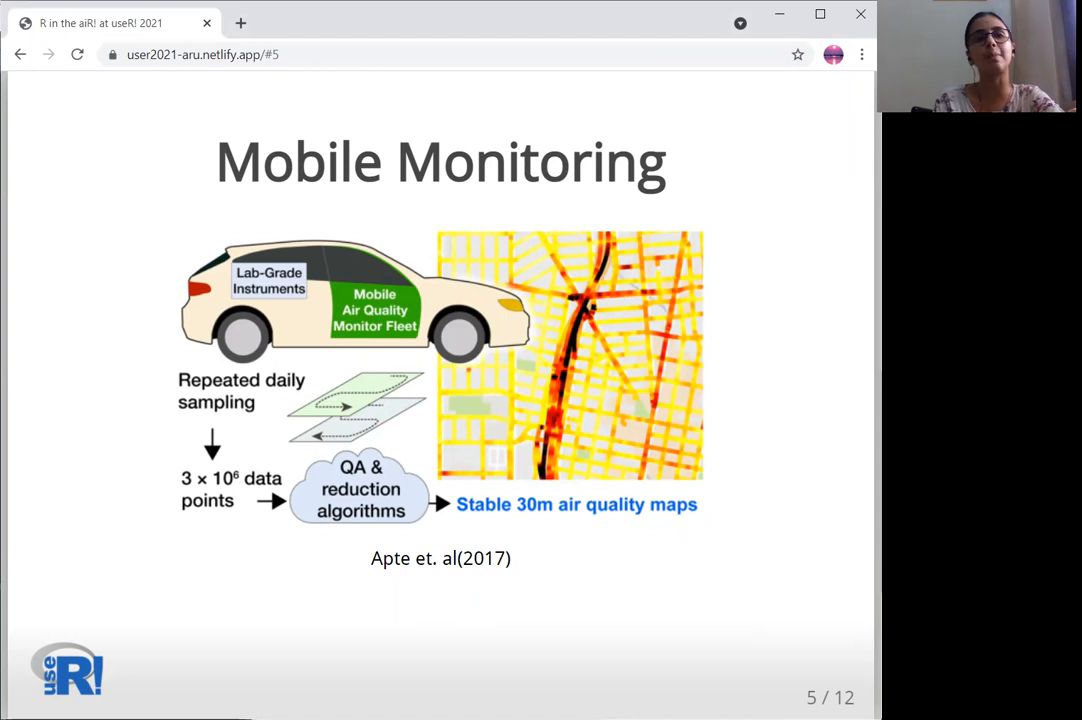
{"action": "key", "text": "Right"}
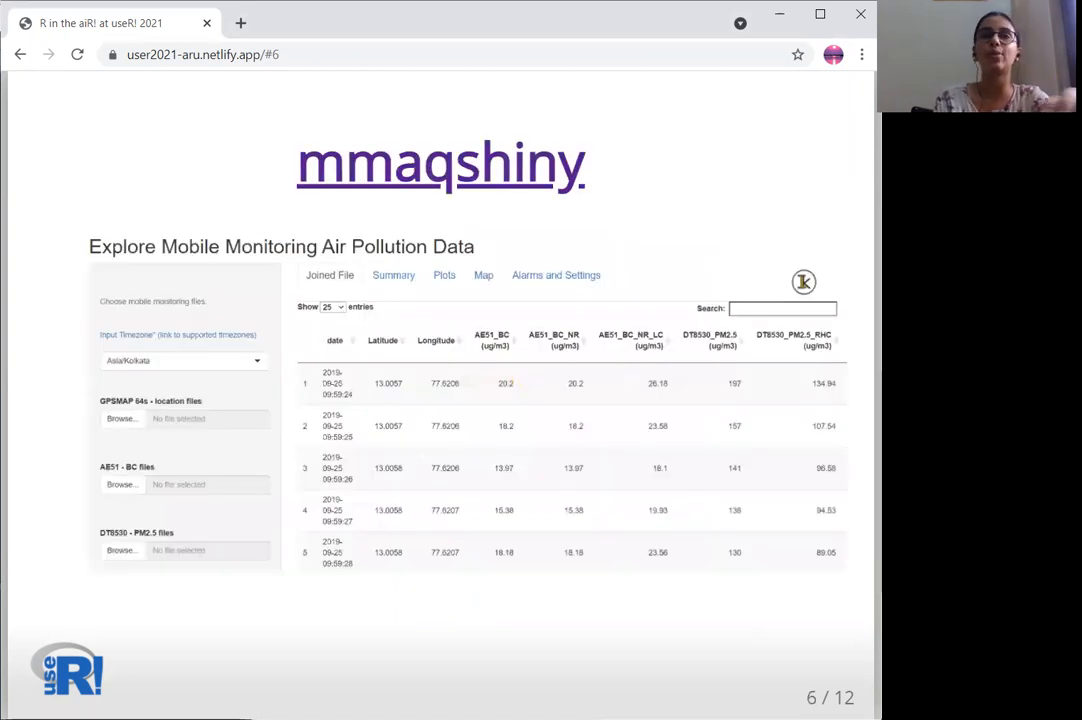
- Advance to slide 8 of 12, Stationary Monitoring at CSTEP, Bangalore
{"action": "key", "text": "Right"}
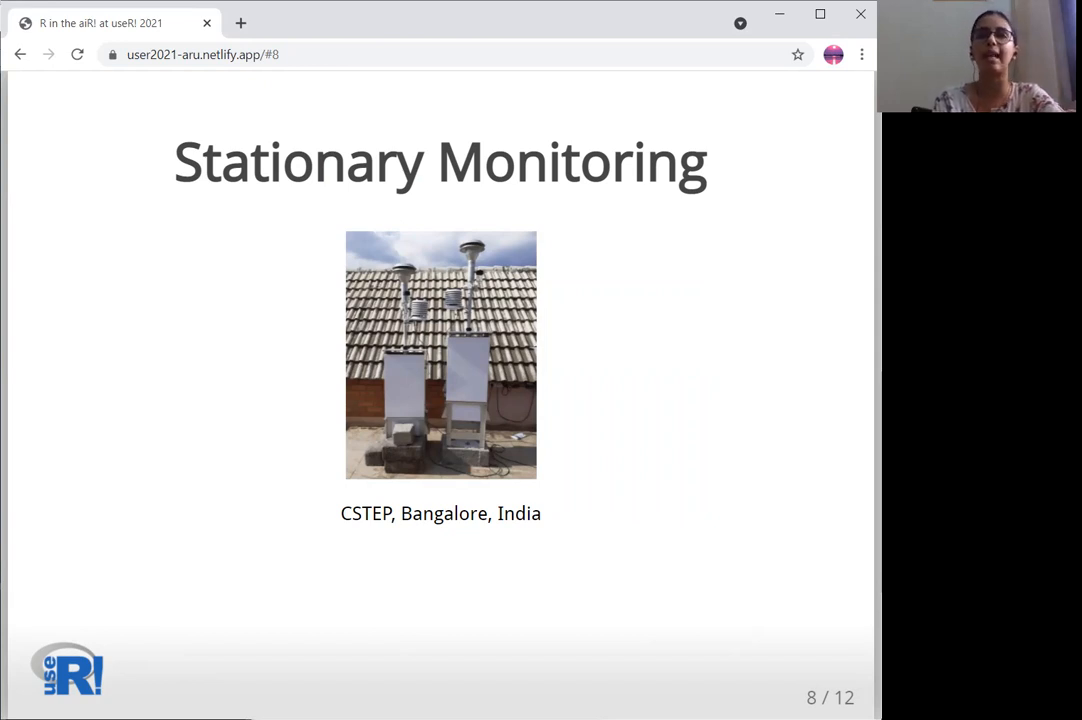
- Advance through the pollucheck app and features slides to slide 11, R packages
{"action": "key", "text": "Right"}
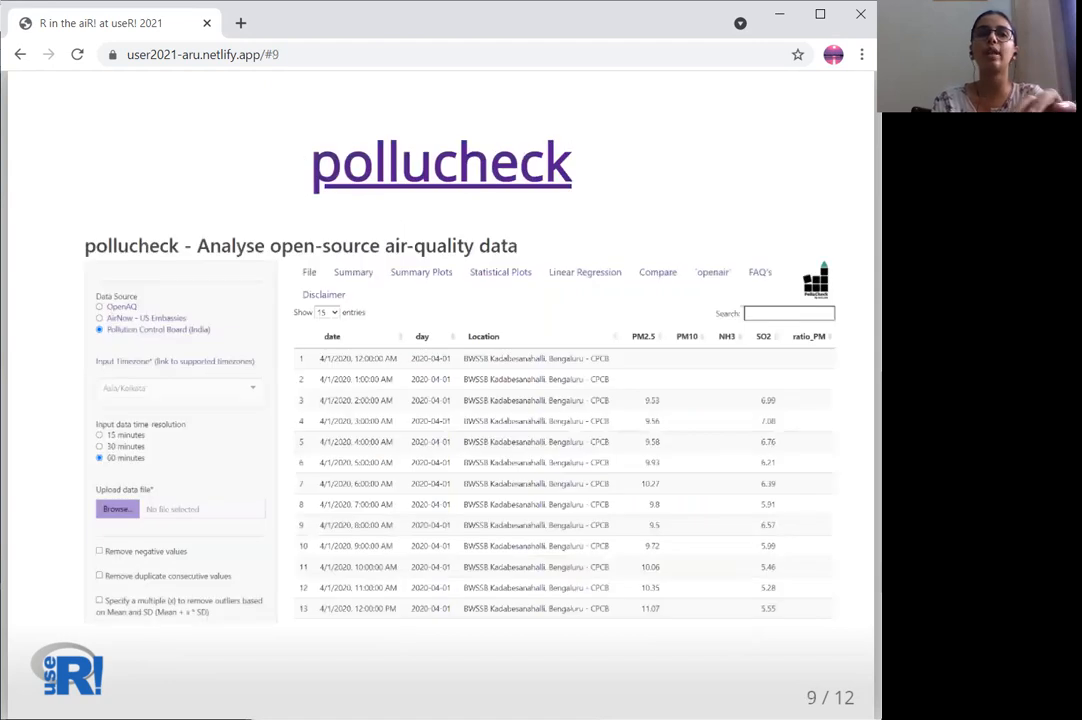
{"action": "key", "text": "Right"}
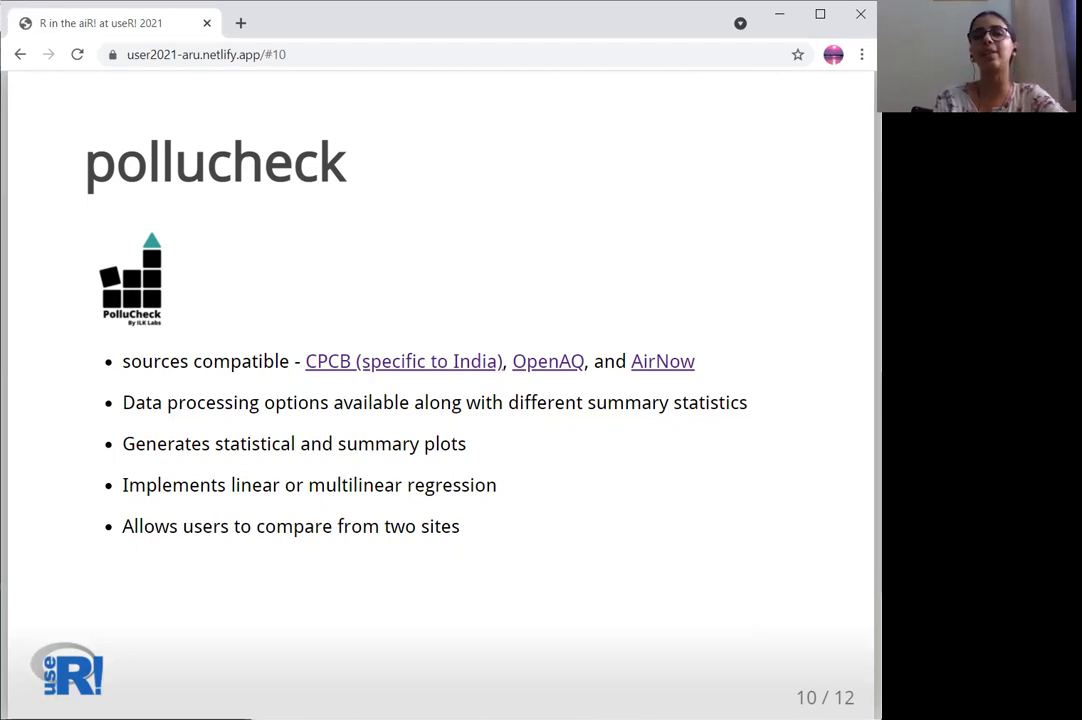
{"action": "key", "text": "Right"}
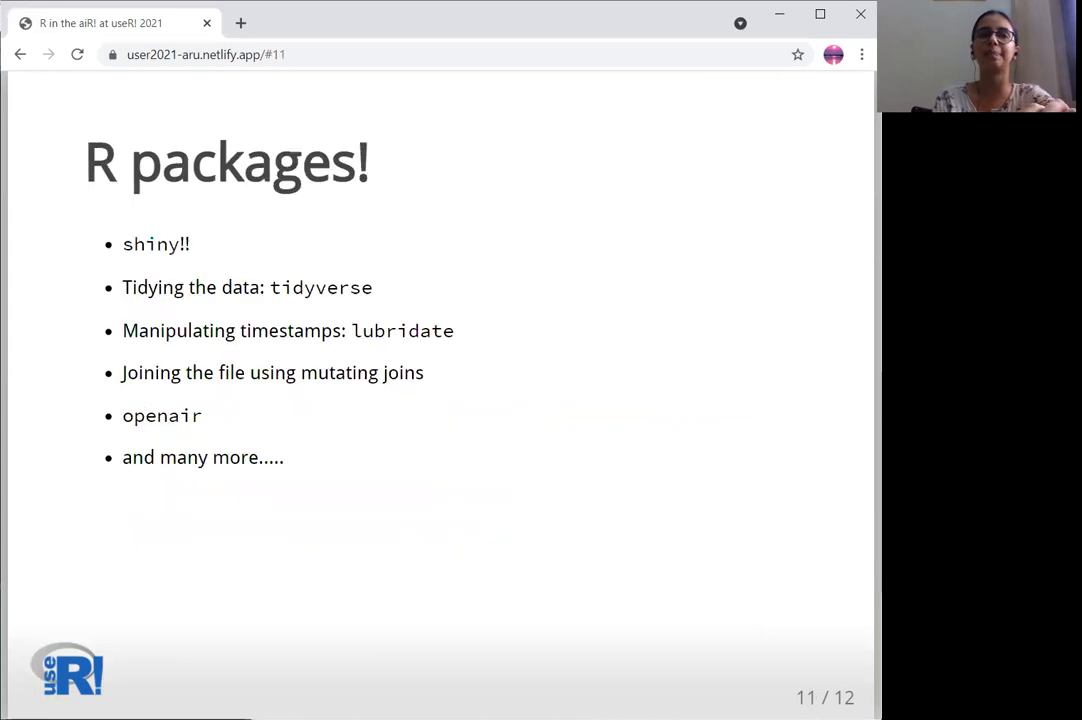